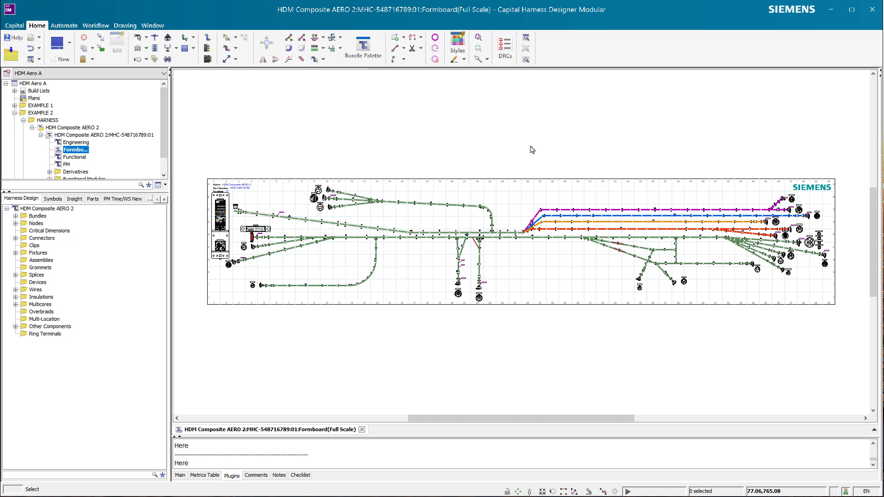
mouse_move(526, 155)
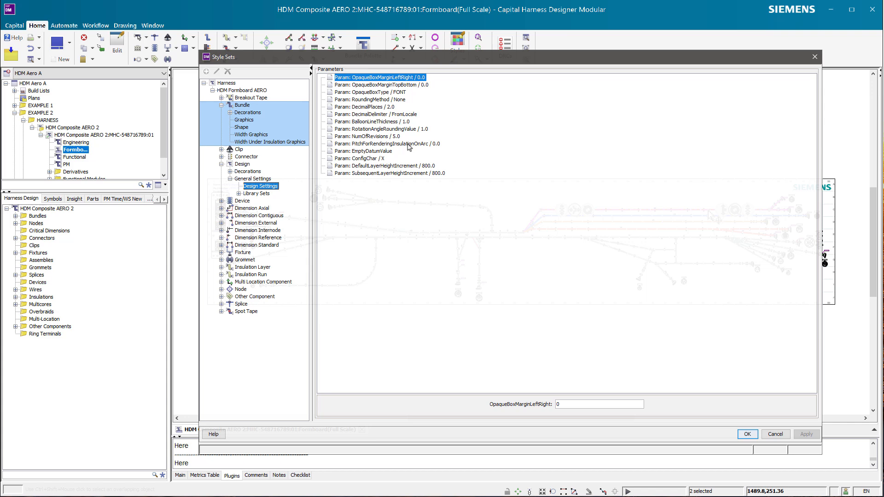
Review the Bundle design settings in Style Sets, then return to the right-side connectors.
click(381, 128)
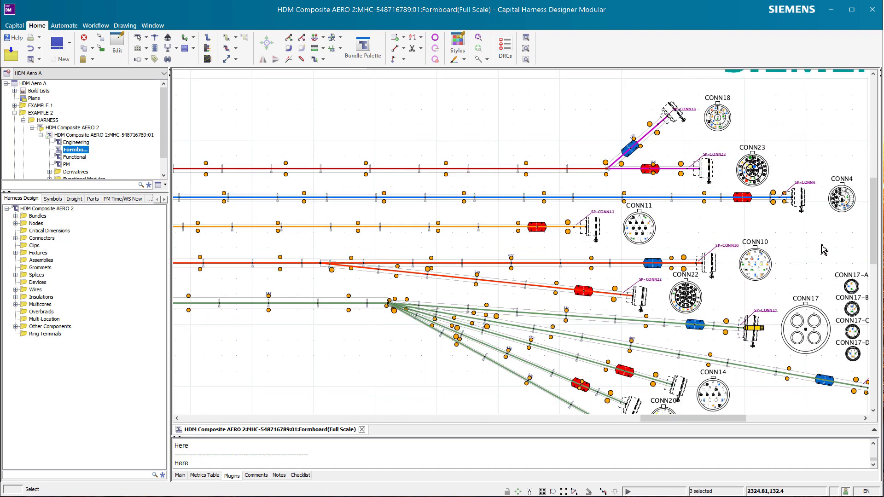
mouse_move(624, 199)
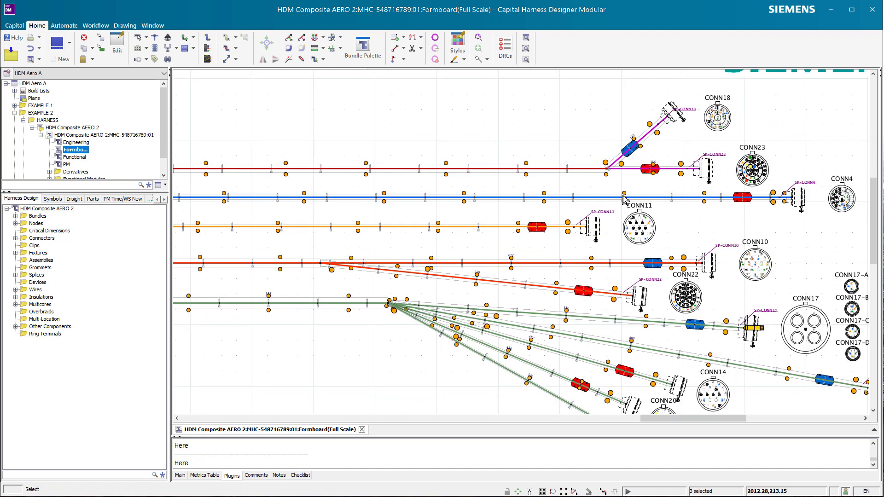
mouse_move(669, 288)
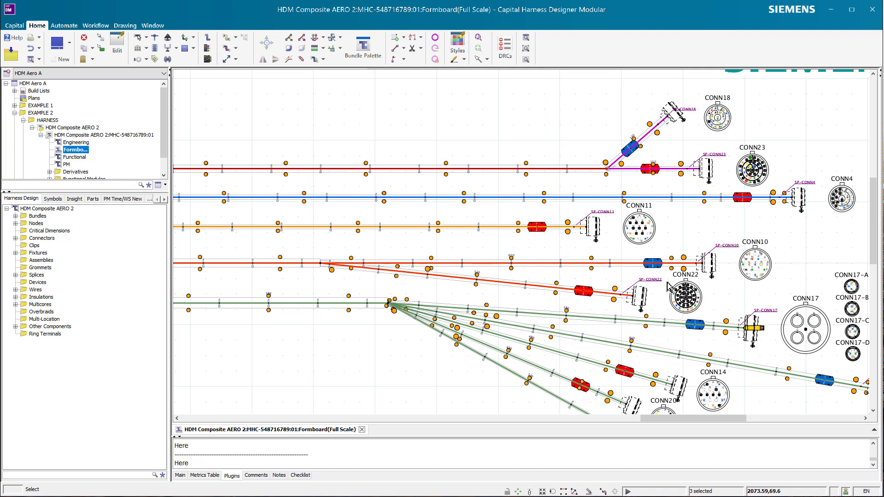
mouse_move(659, 202)
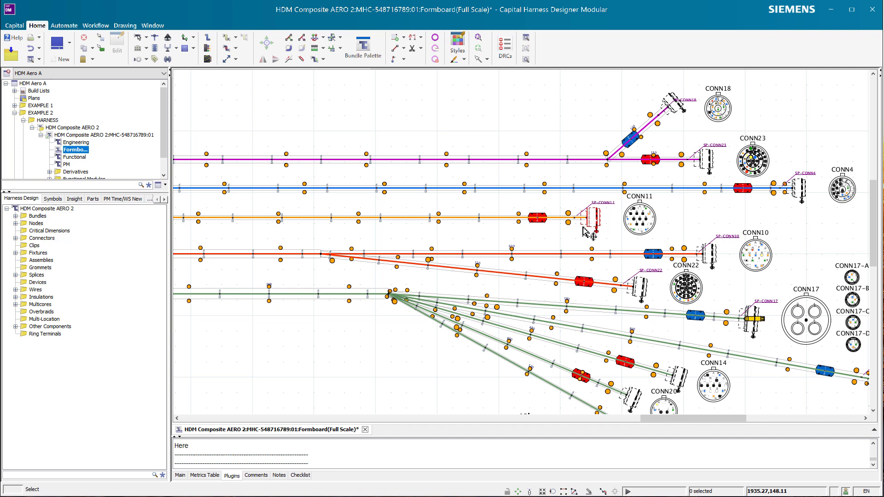
mouse_move(608, 467)
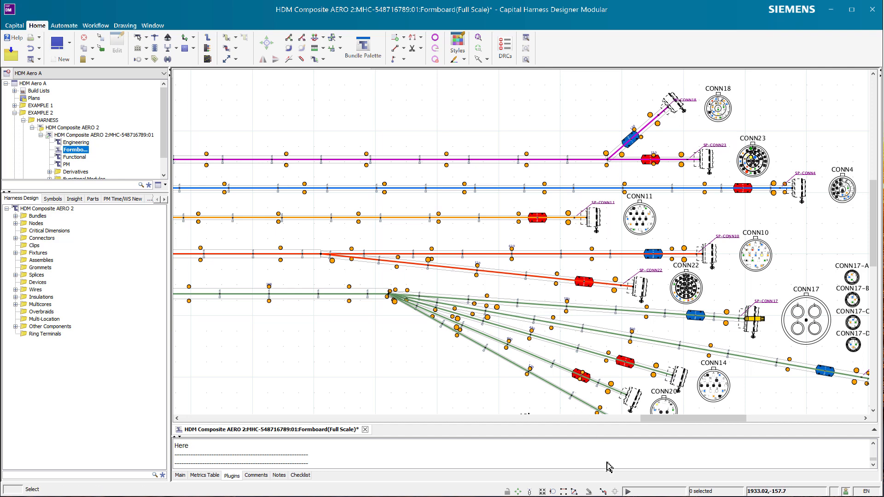
mouse_move(617, 459)
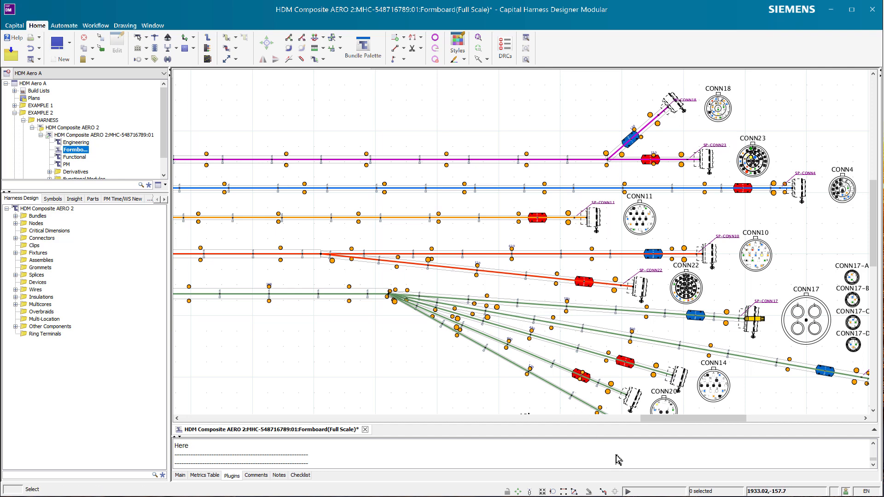
mouse_move(582, 484)
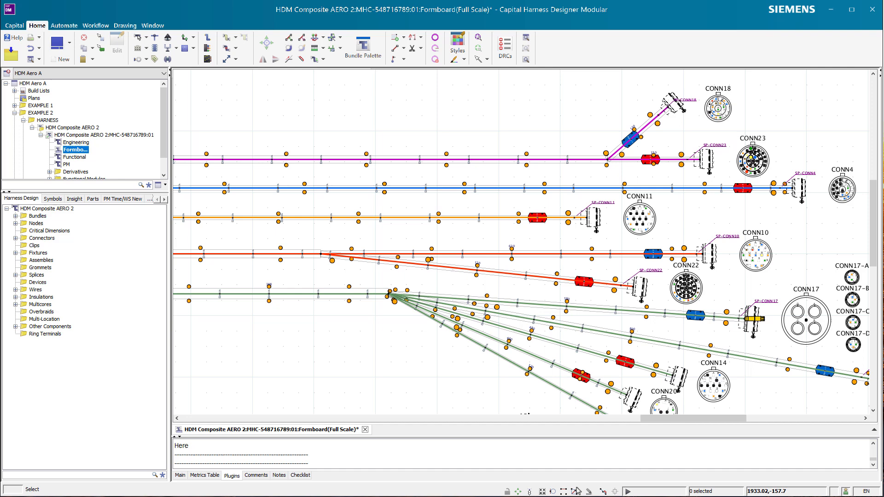
mouse_move(579, 491)
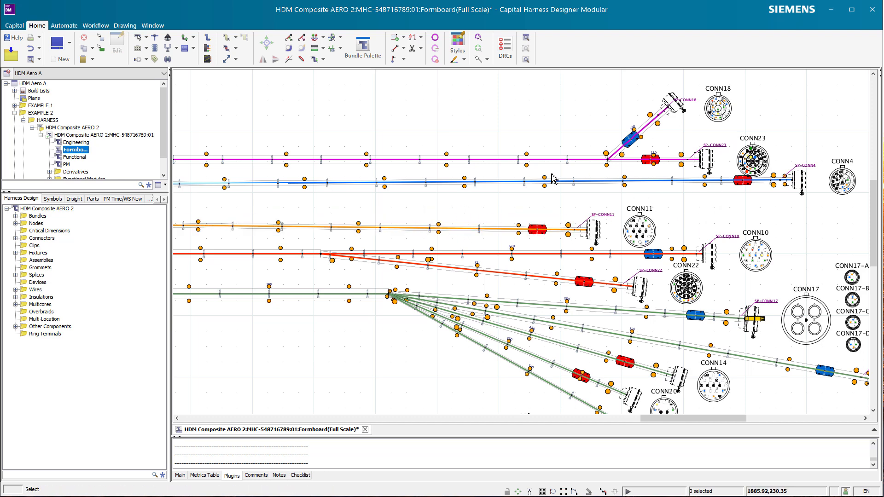
mouse_move(755, 213)
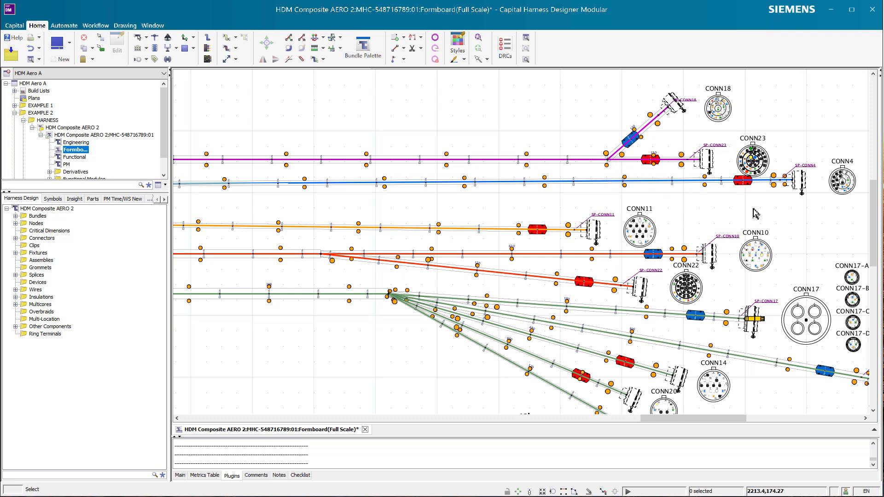
mouse_move(713, 197)
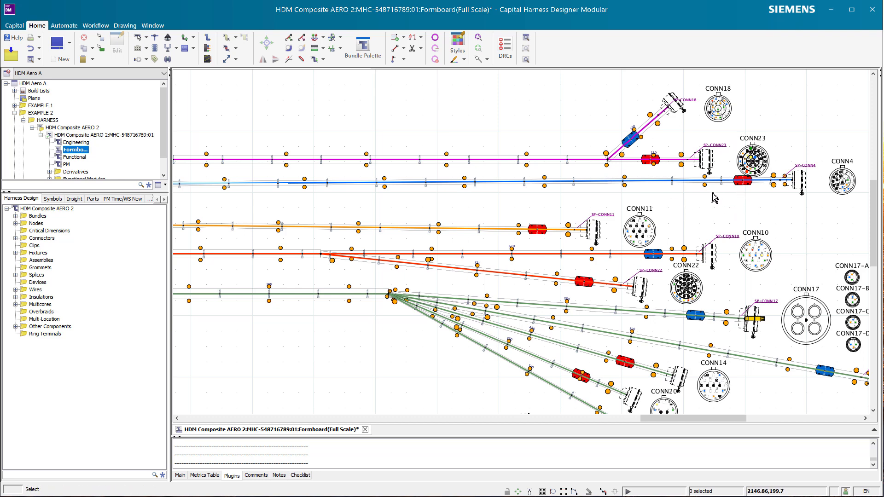